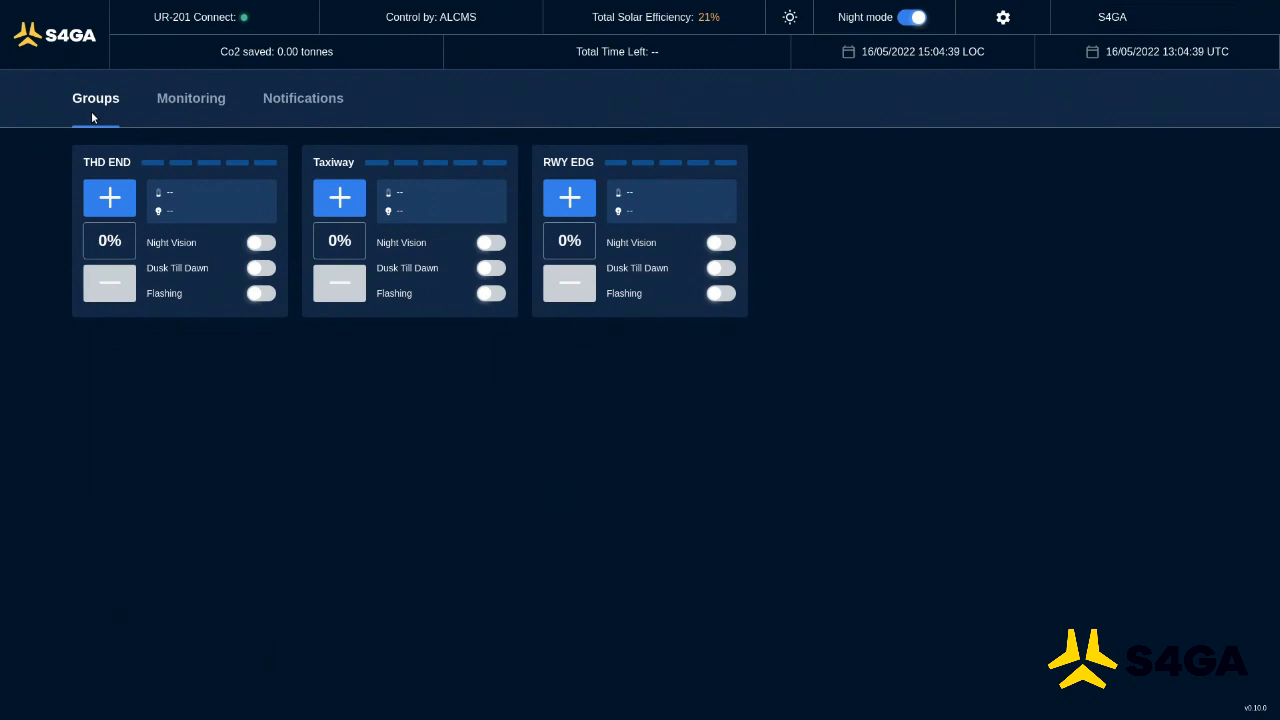
Step: Step the RWY EDG lights through 1%, 3%, 10% and 30% up to 100%
{"action": "left_click", "coordinate": [569, 197]}
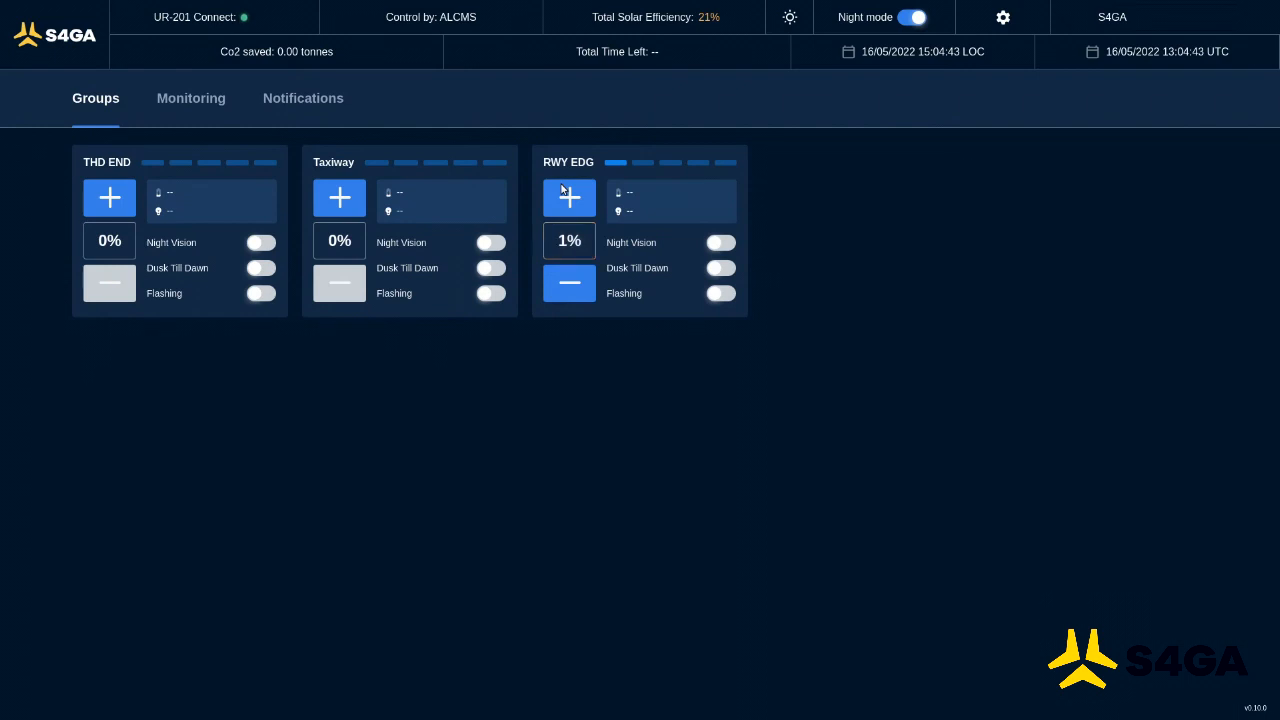
{"action": "left_click", "coordinate": [569, 197]}
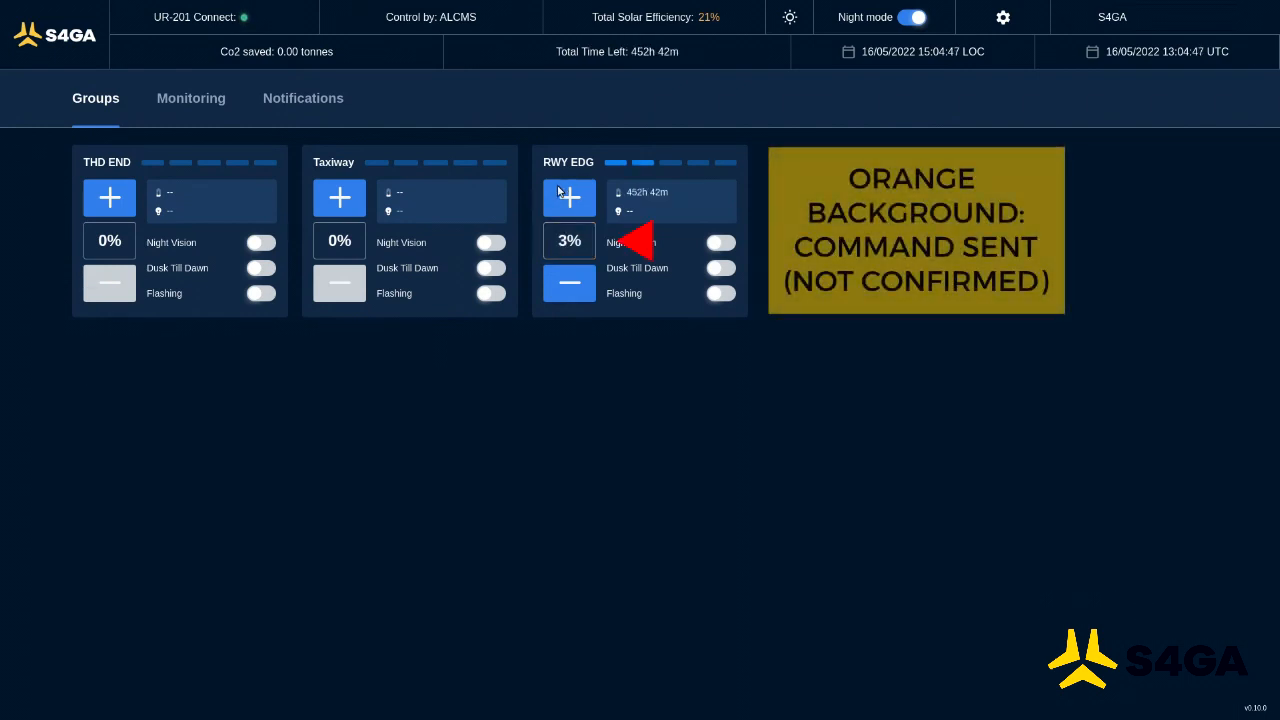
{"action": "left_click", "coordinate": [569, 197]}
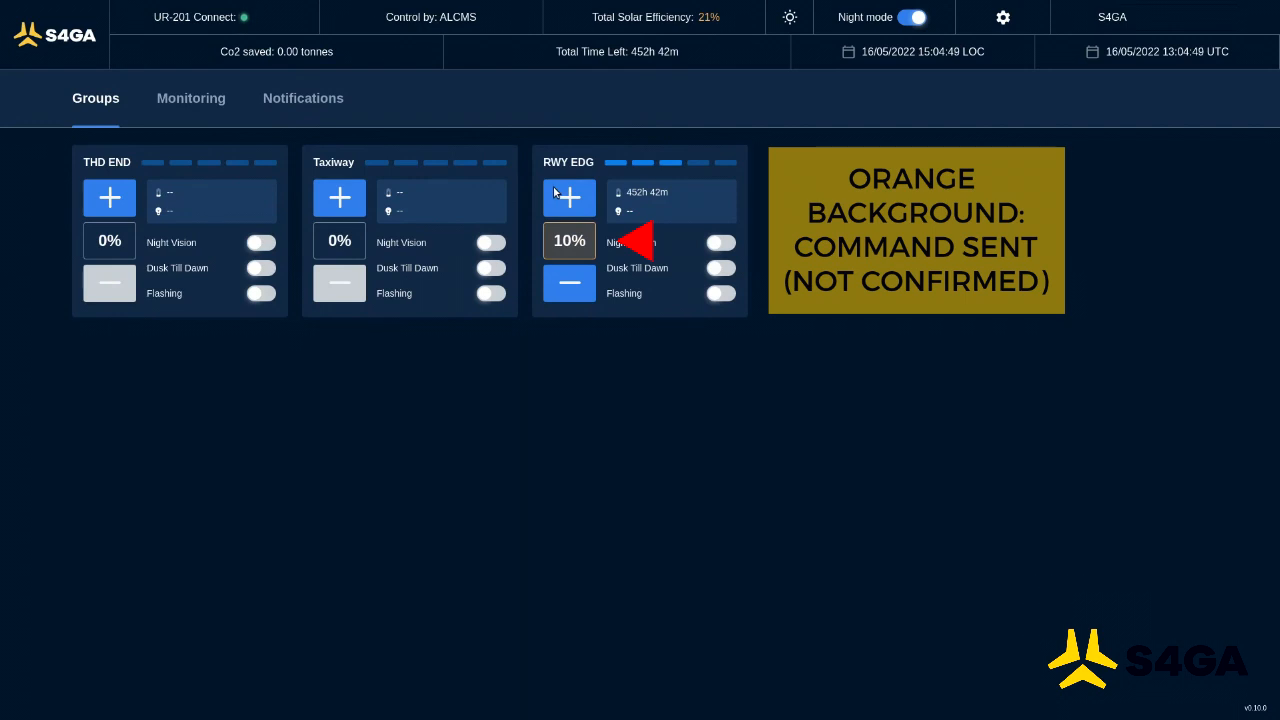
{"action": "left_click", "coordinate": [569, 197]}
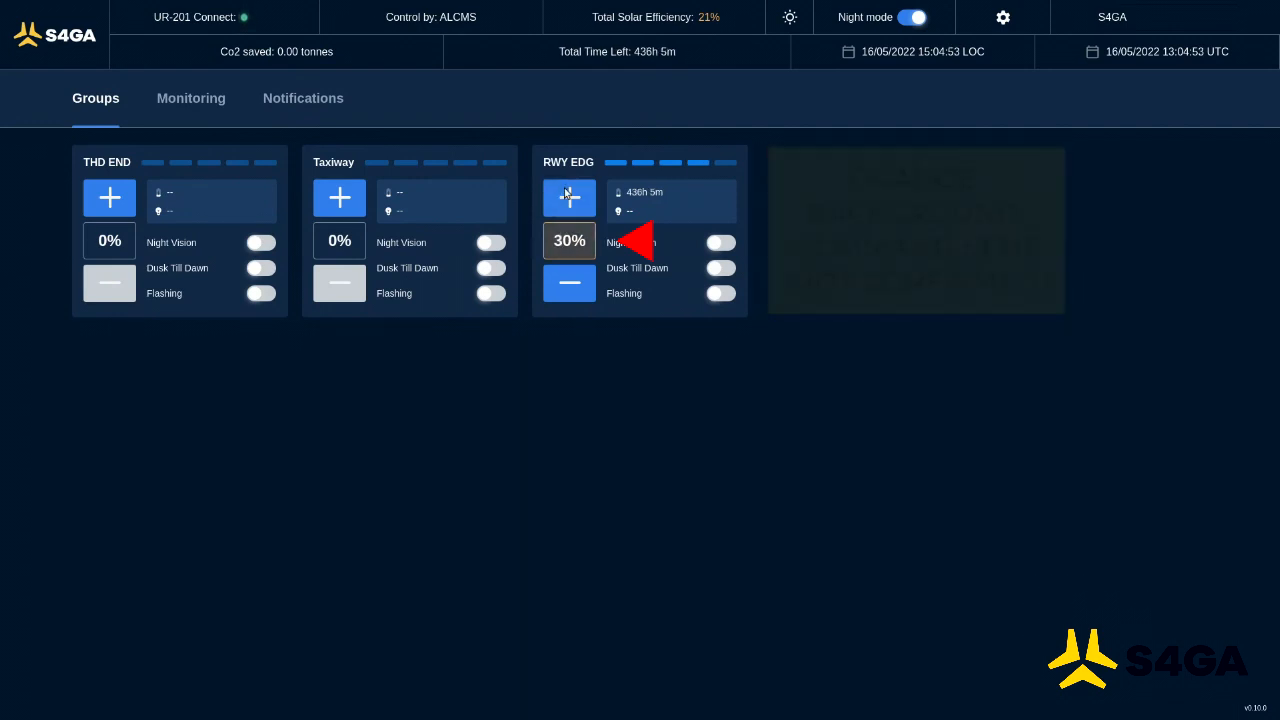
{"action": "left_click", "coordinate": [569, 197]}
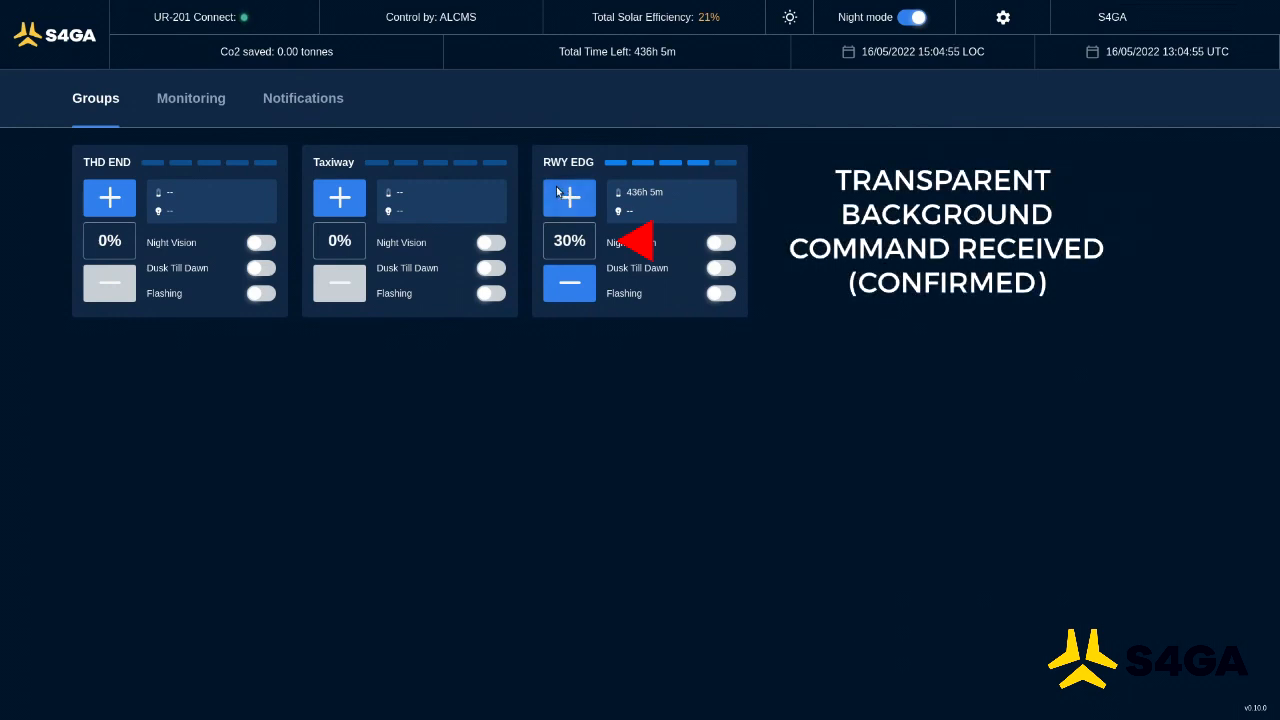
{"action": "left_click", "coordinate": [569, 197]}
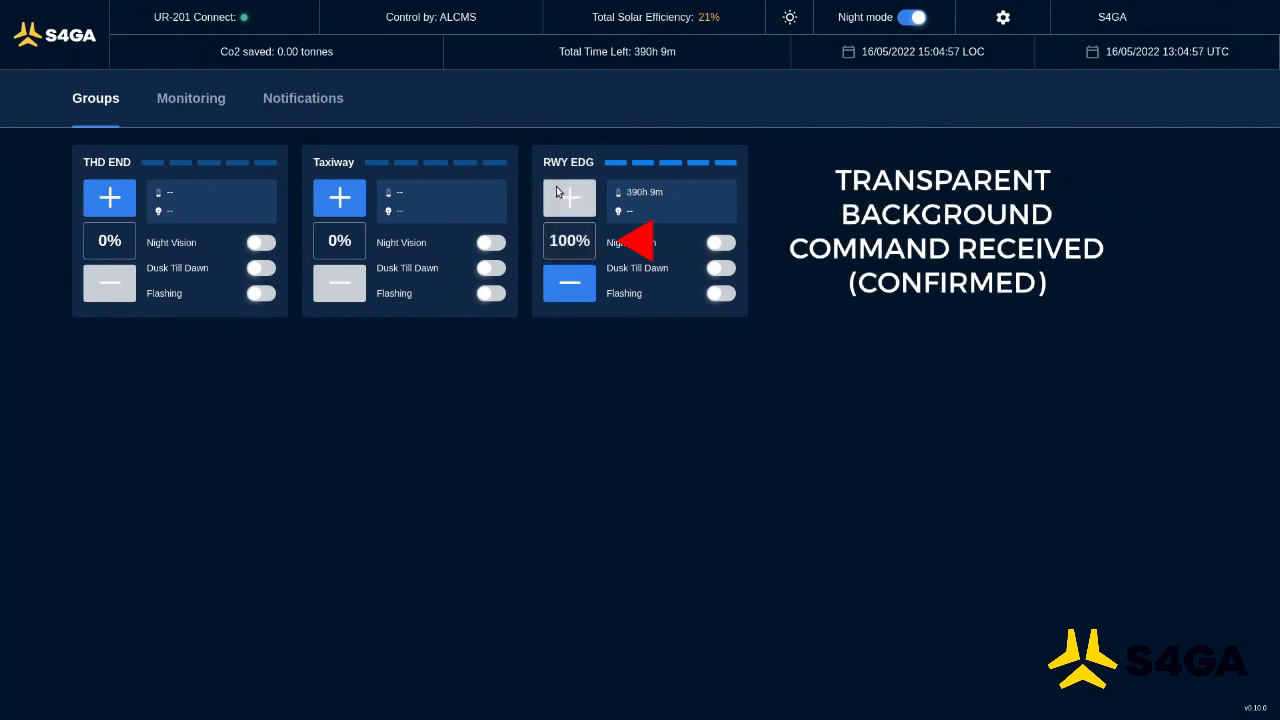